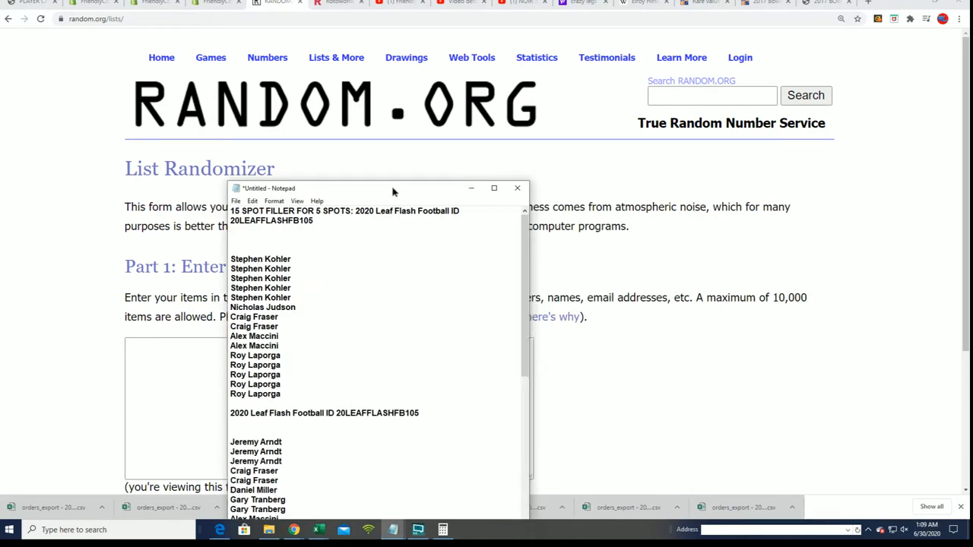
# - Highlight the 2020 Leaf Flash checklist player names and scroll through the product page
pyautogui.moveTo(373, 188); pyautogui.dragTo(426, 147)
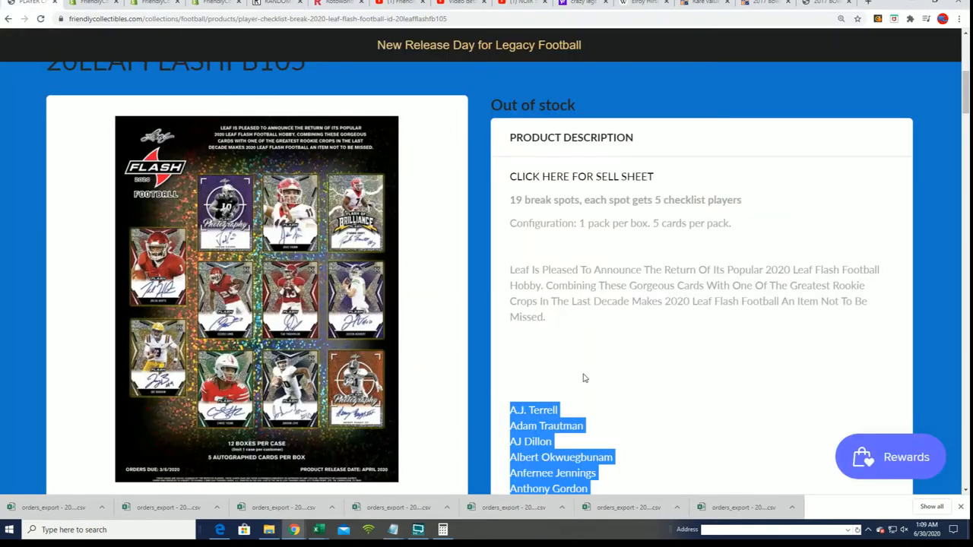
pyautogui.scroll(-3)
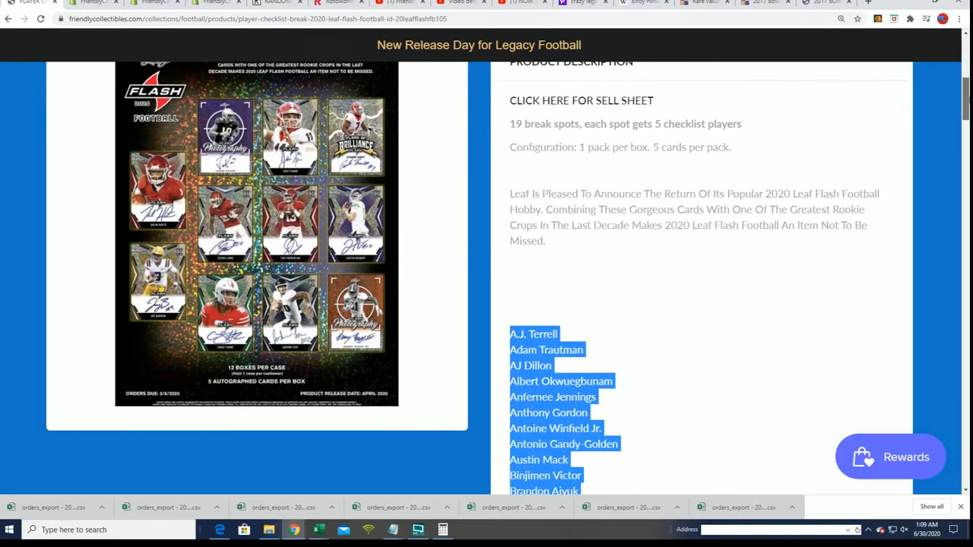
pyautogui.scroll(-3)
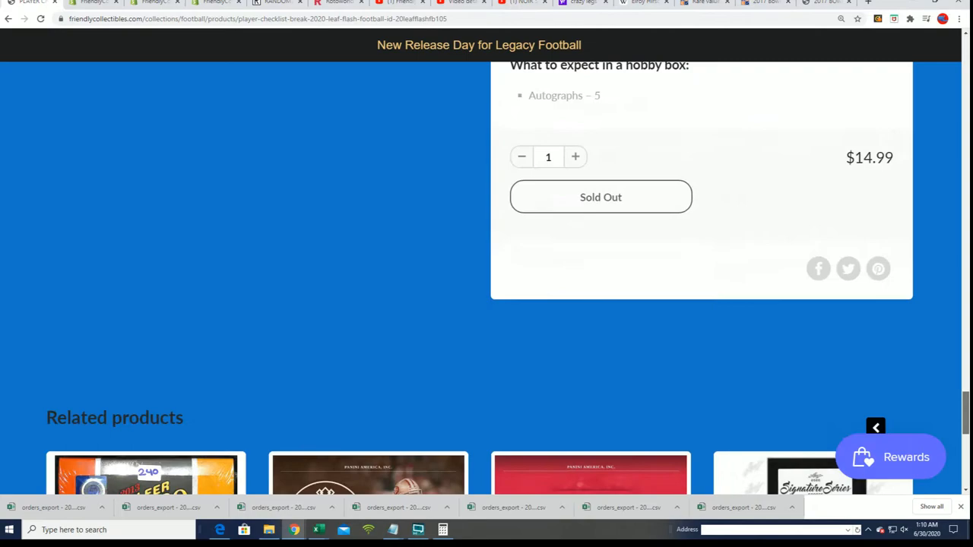
pyautogui.scroll(3)
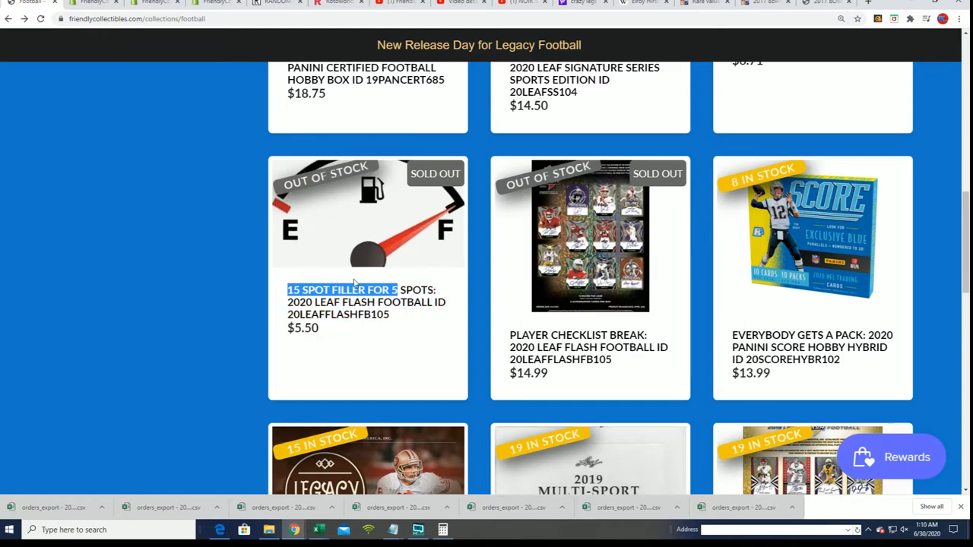
# - Enter the 15 filler owner names from Notepad into the randomizer's list field
pyautogui.click(274, 3)
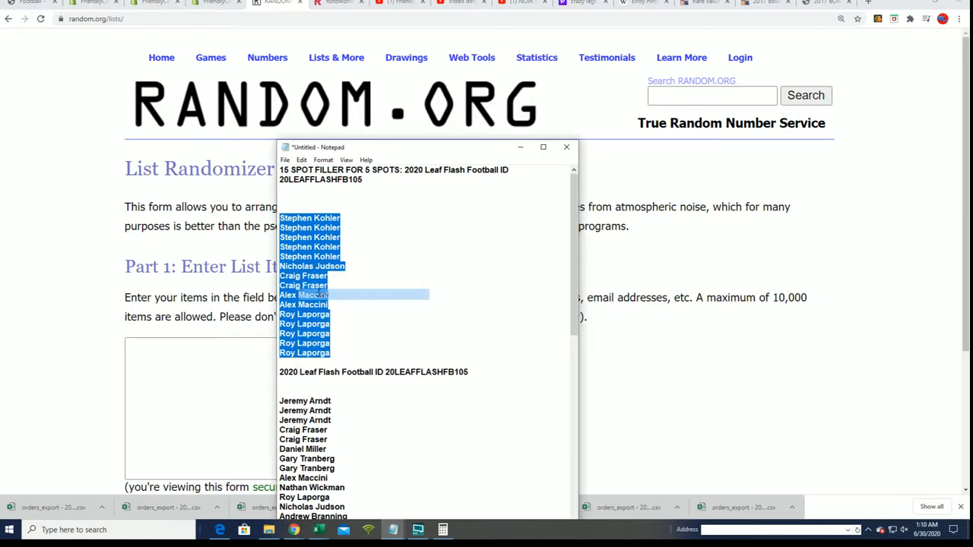
pyautogui.click(566, 146)
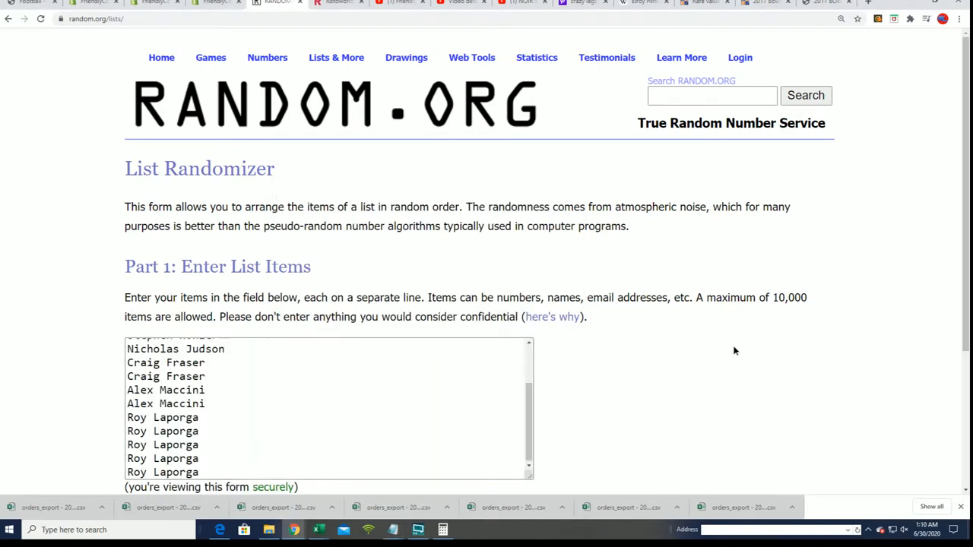
pyautogui.scroll(-3)
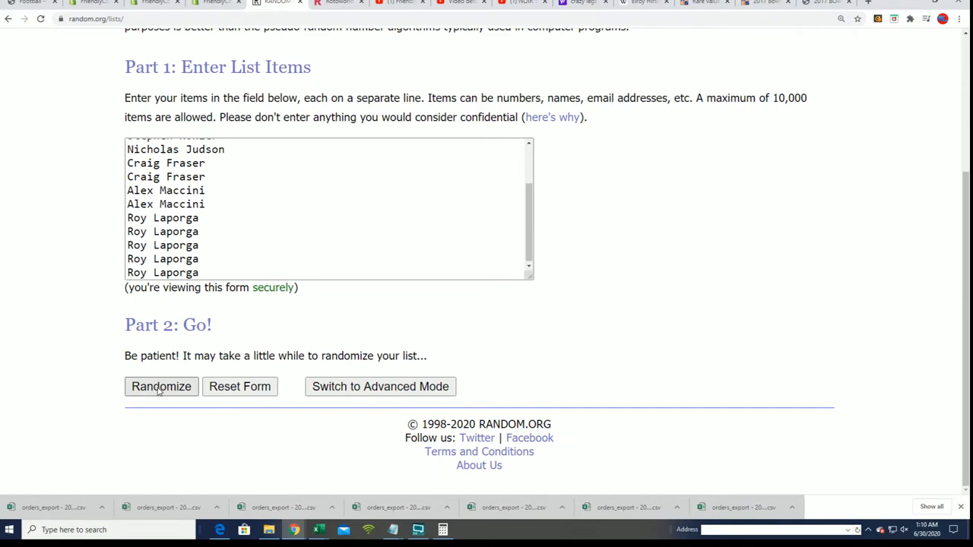
# - Randomize the 15 names, then reshuffle them five more times with Again!
pyautogui.click(160, 387)
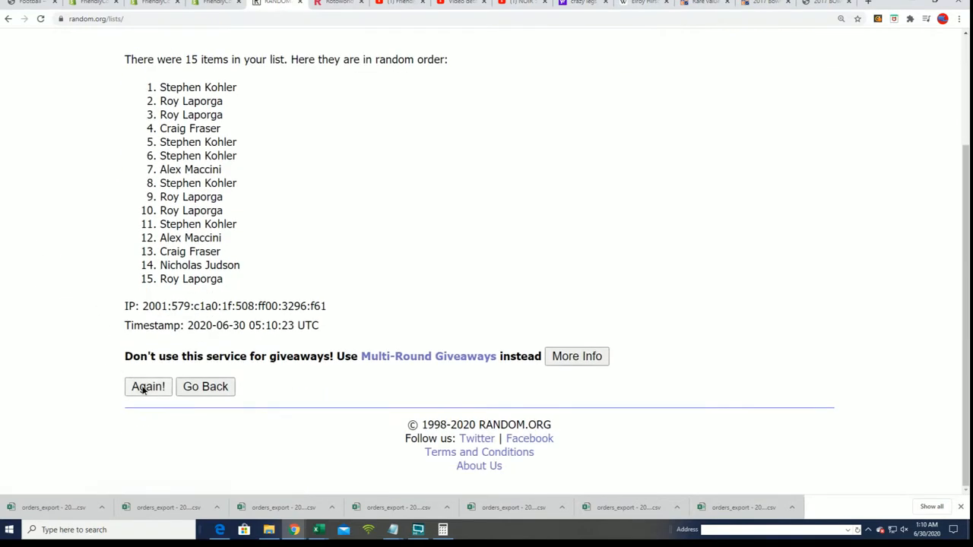
pyautogui.click(148, 387)
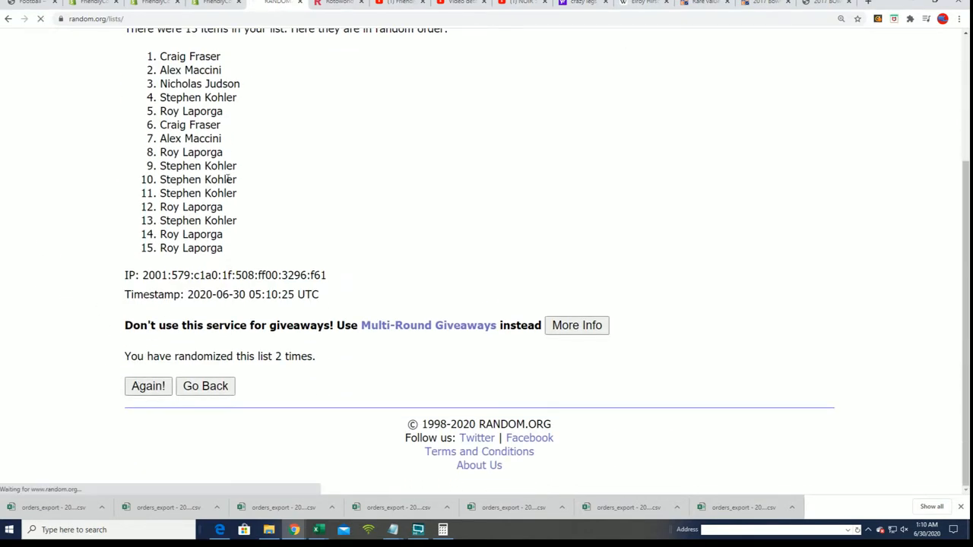
pyautogui.click(148, 387)
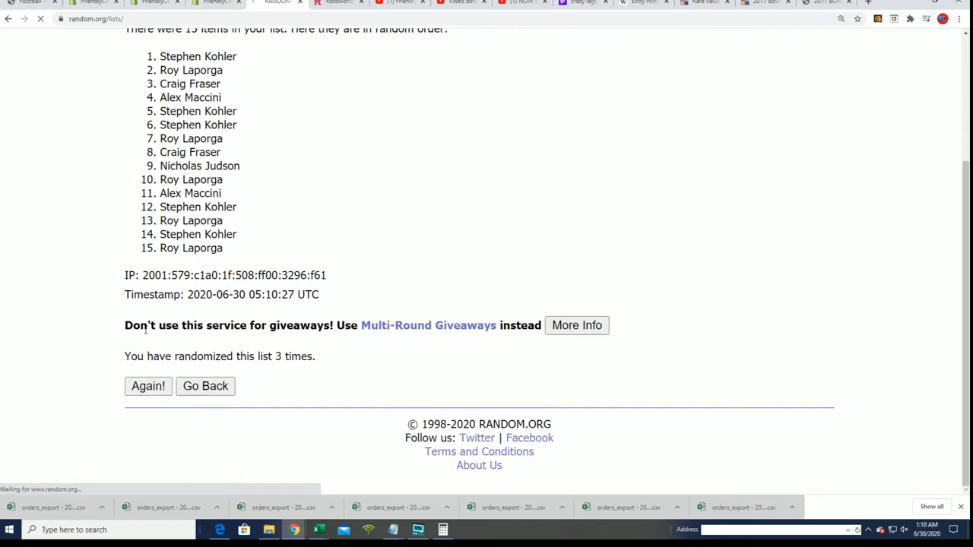
pyautogui.click(148, 386)
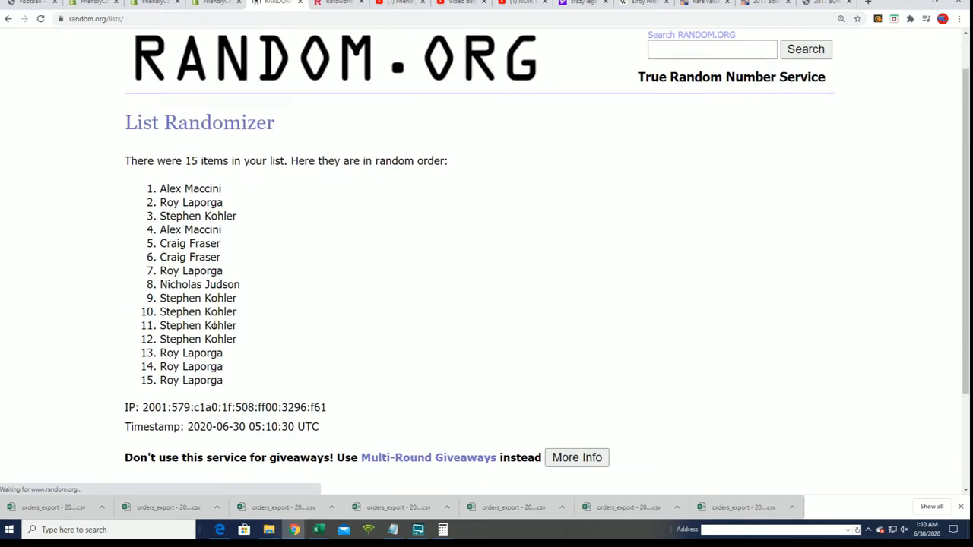
pyautogui.scroll(-3)
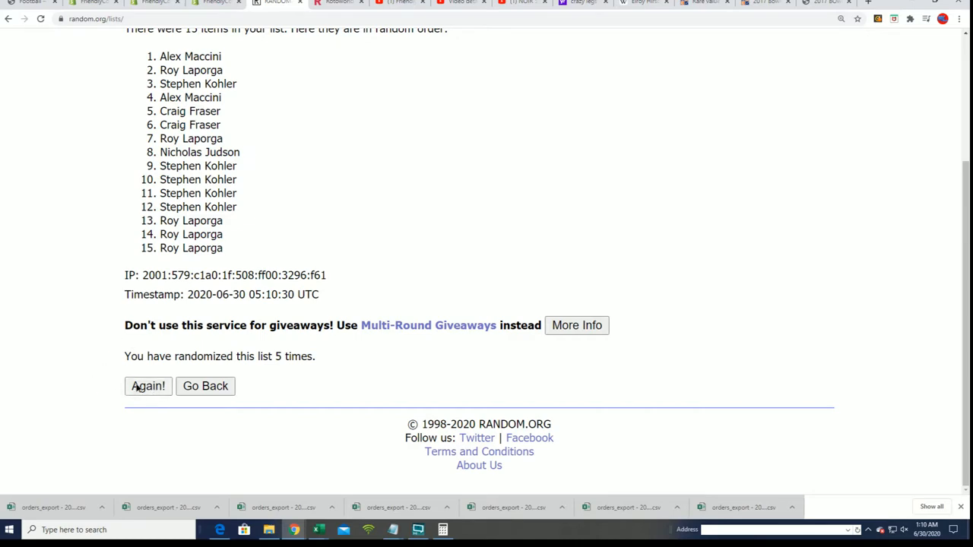
pyautogui.click(147, 386)
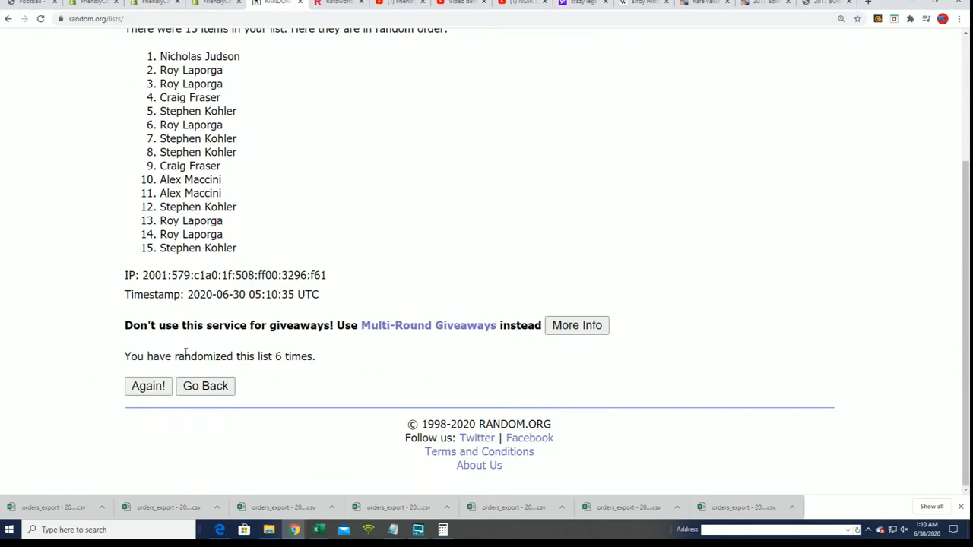
pyautogui.click(148, 386)
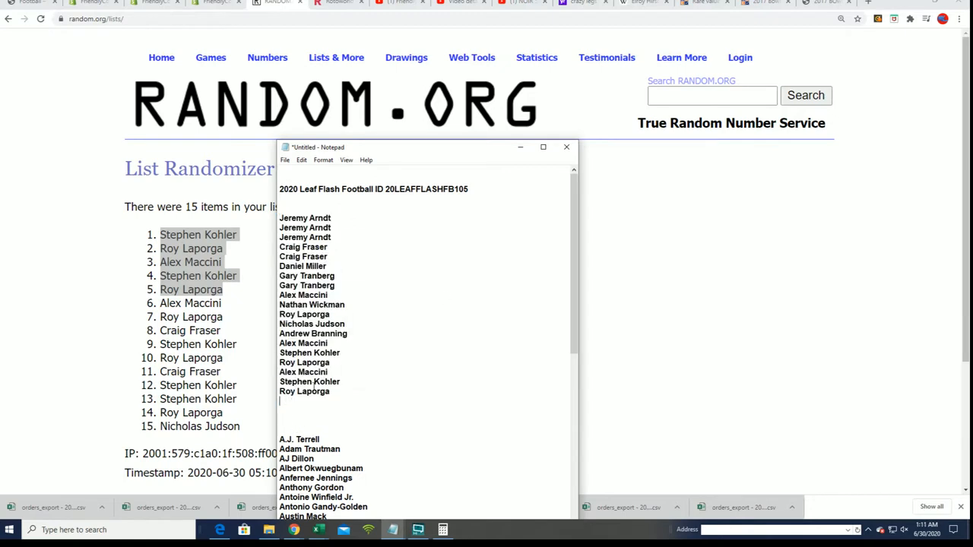
pyautogui.write('Jeremy Arndt')
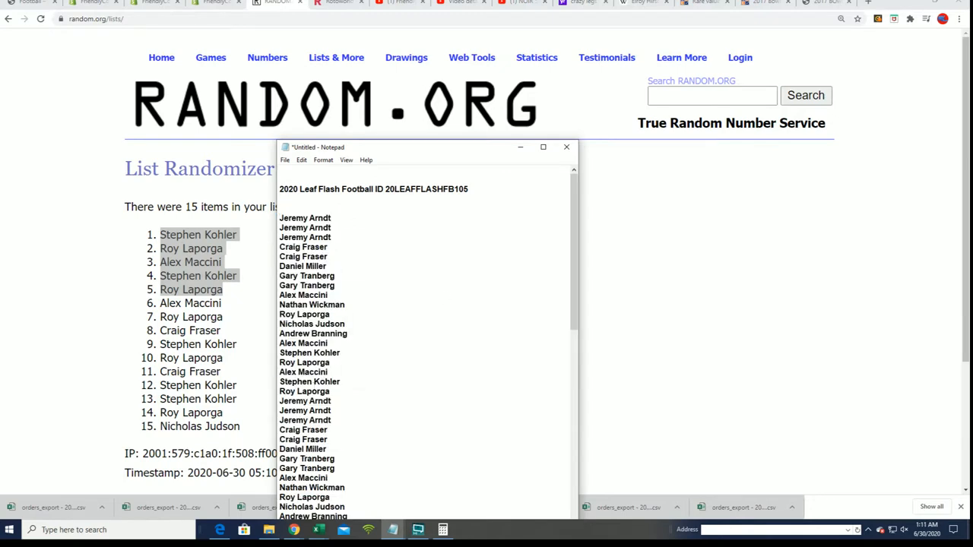
pyautogui.scroll(-3)
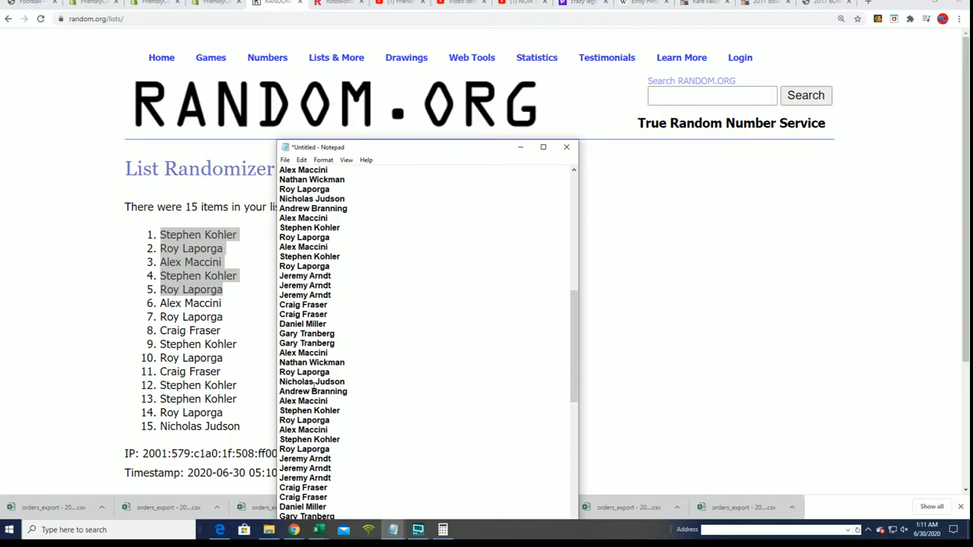
pyautogui.scroll(-3)
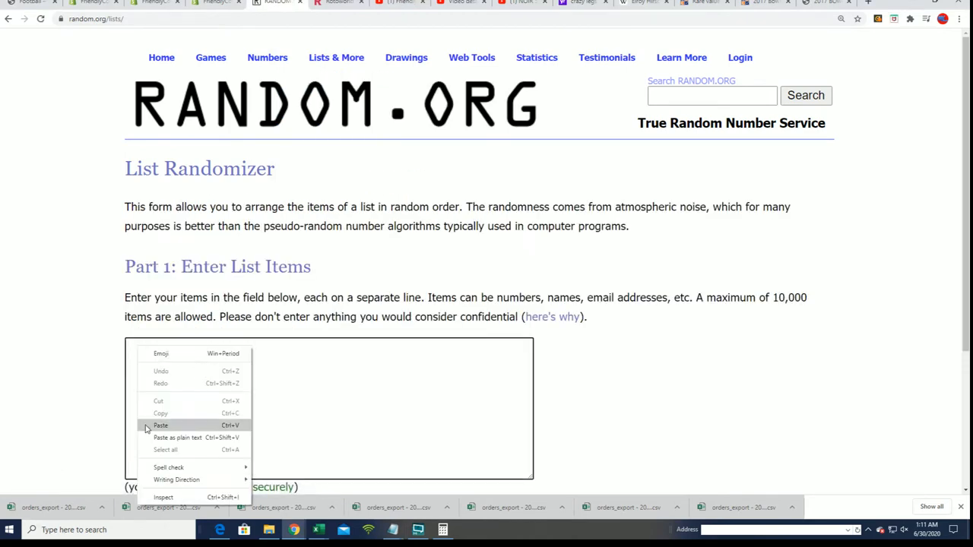
# - Paste the 95 owner names, randomize them, and reshuffle three more times
pyautogui.click(160, 426)
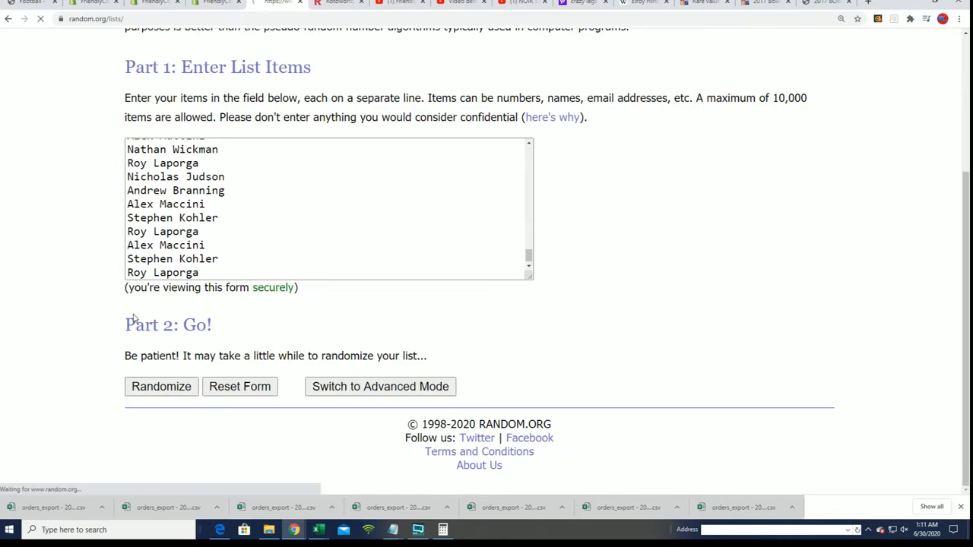
pyautogui.click(161, 386)
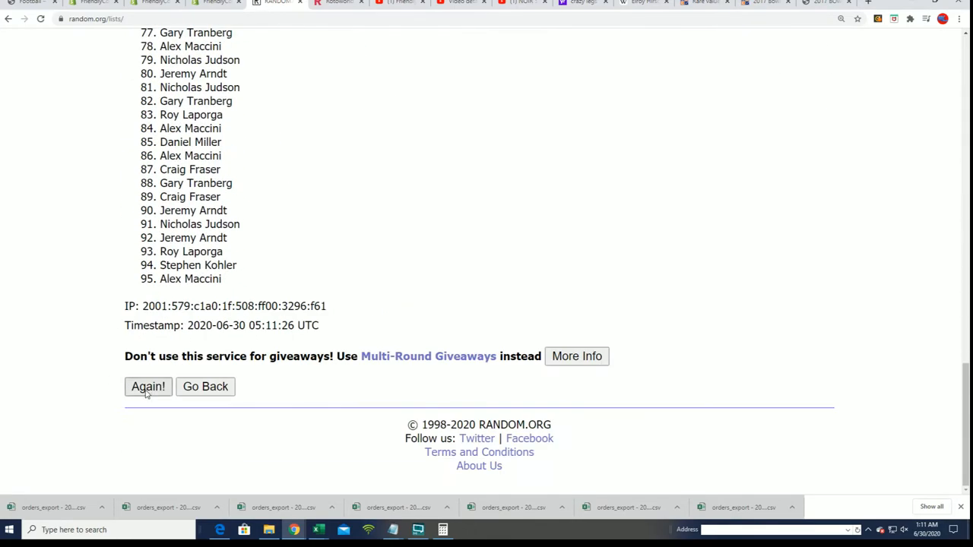
pyautogui.click(147, 386)
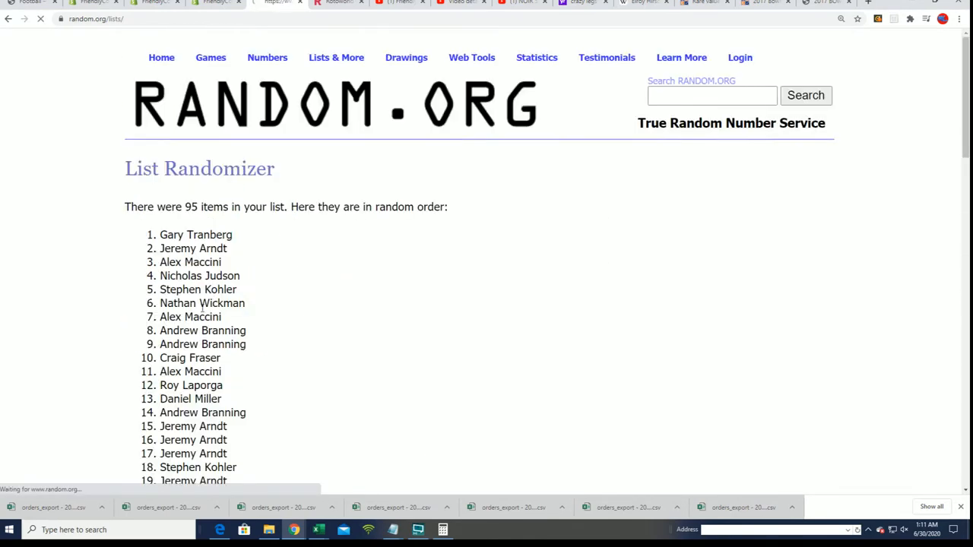
pyautogui.scroll(-3)
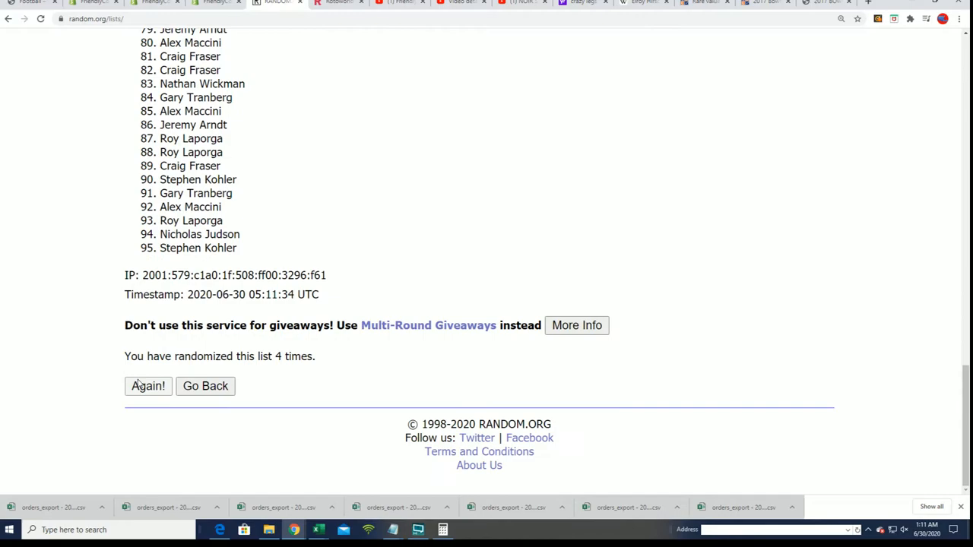
pyautogui.click(148, 386)
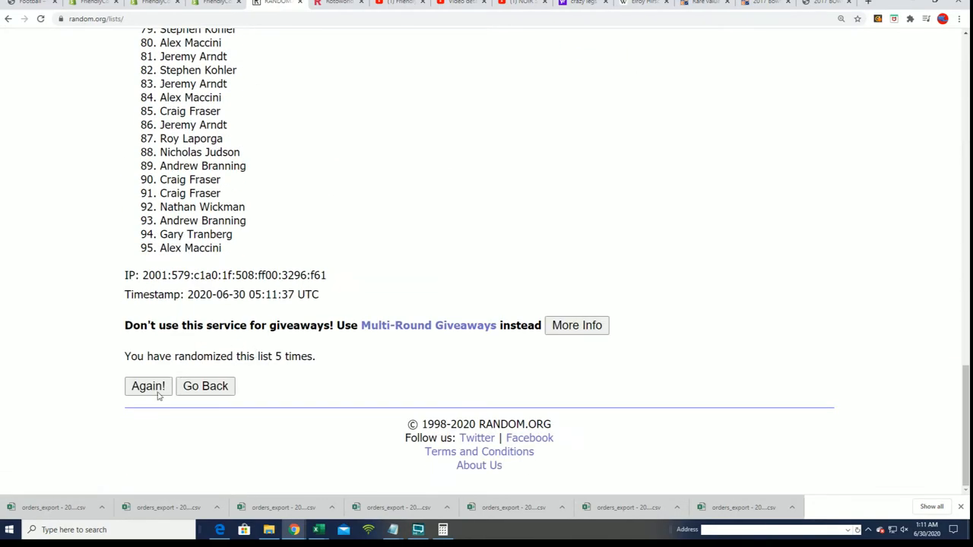
pyautogui.click(147, 386)
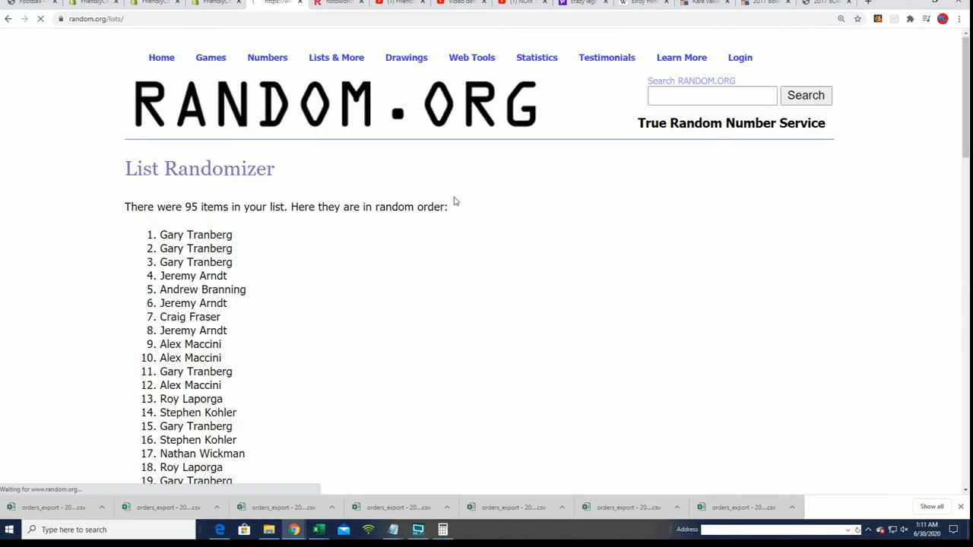
pyautogui.scroll(-3)
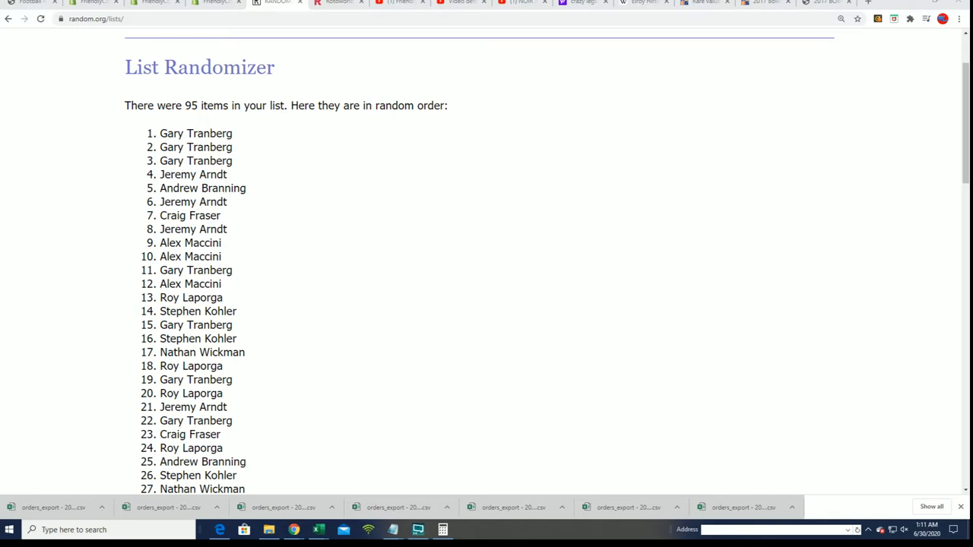
pyautogui.moveTo(369, 225)
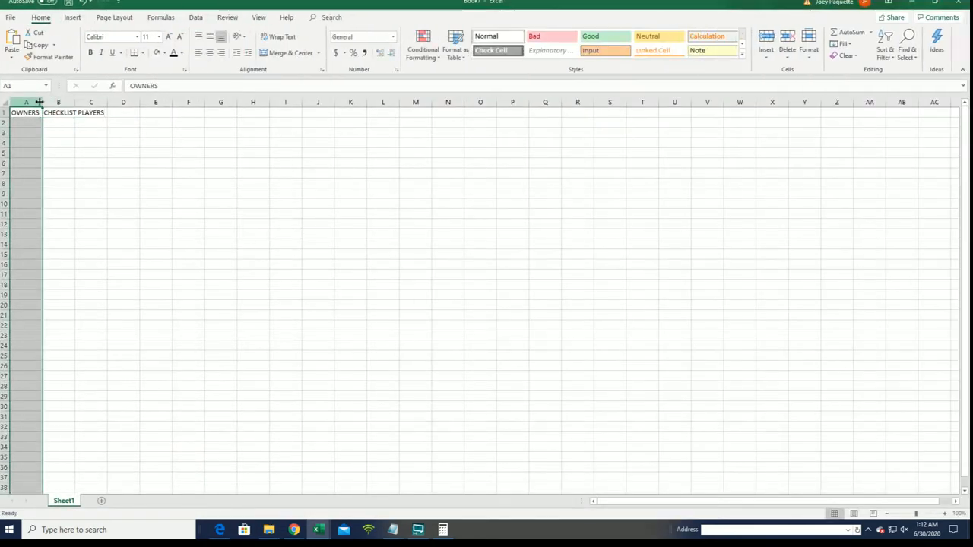
# - Widen column A and paste the clipboard into A2 as unformatted text
pyautogui.moveTo(38, 101); pyautogui.dragTo(139, 101)
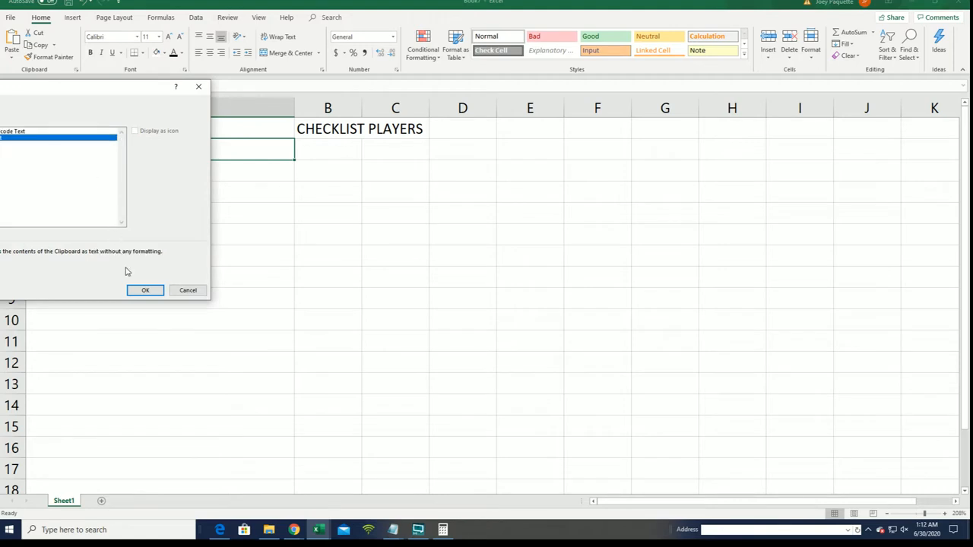
pyautogui.click(145, 290)
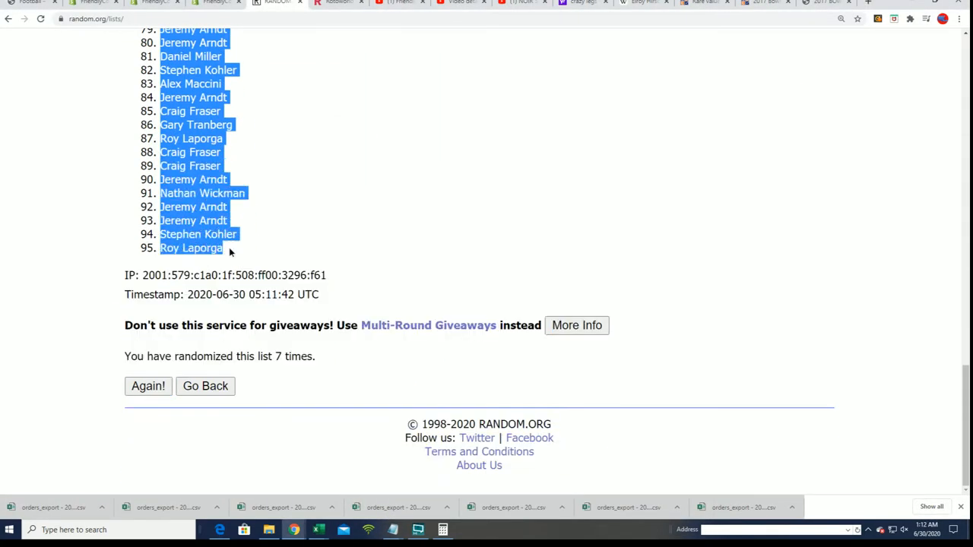
pyautogui.moveTo(282, 378)
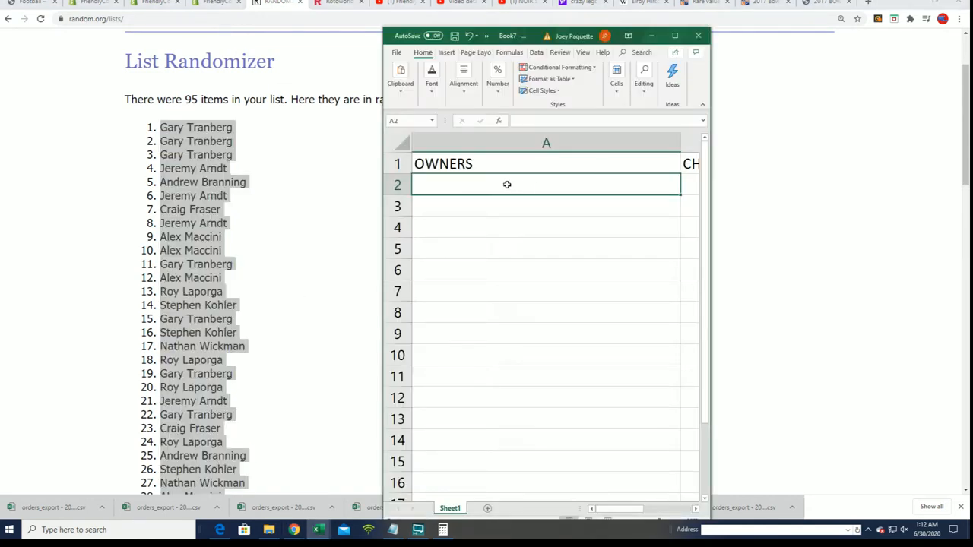
# - Paste Special the owner names into cell A2 as Text
pyautogui.rightClick(507, 184)
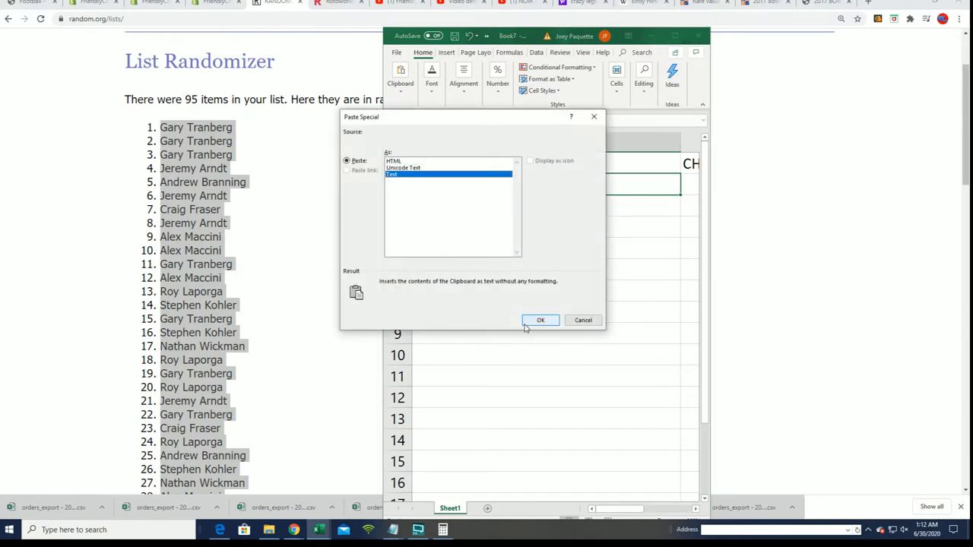
pyautogui.click(540, 320)
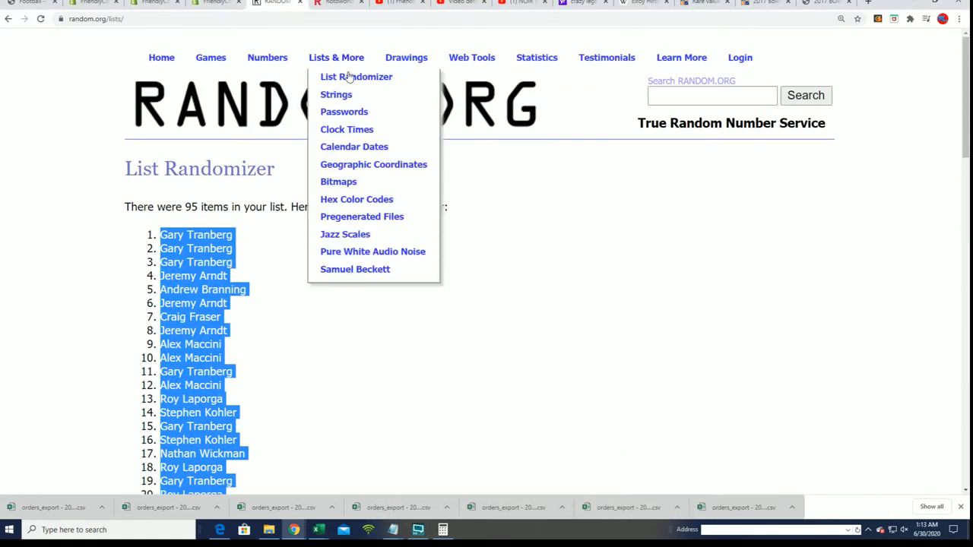
# - Reopen the List Randomizer holding the player names and shuffle them once
pyautogui.click(356, 76)
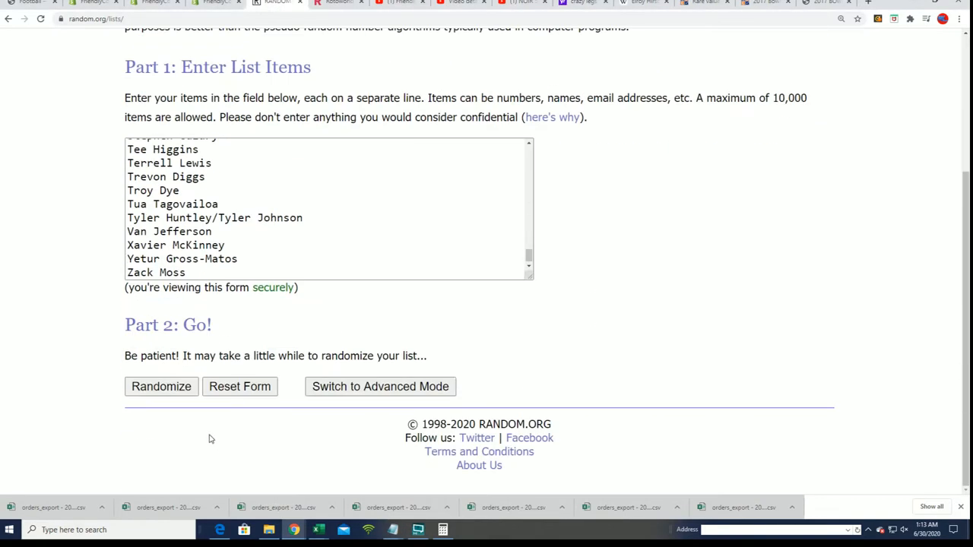
pyautogui.click(161, 386)
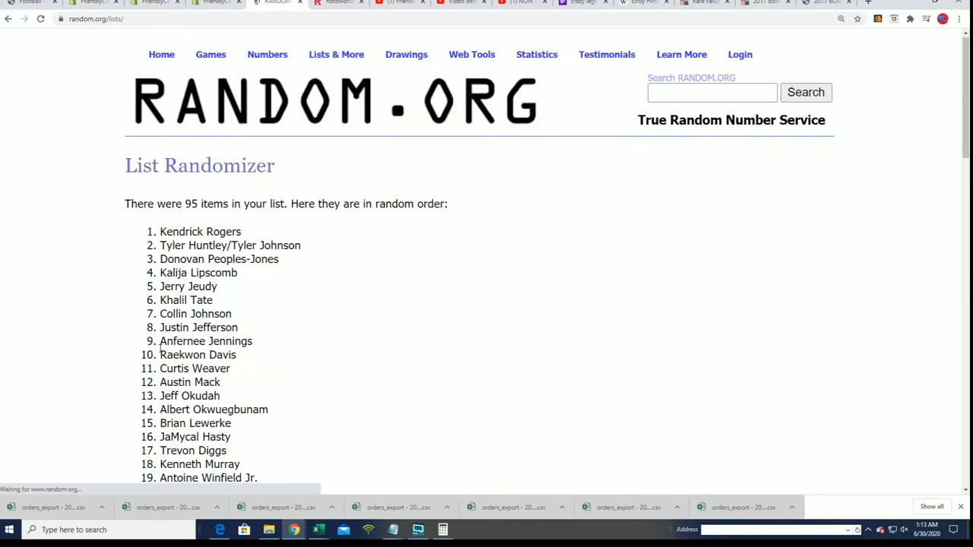
# - Reshuffle the 95 player names five more times with Again!
pyautogui.scroll(-3)
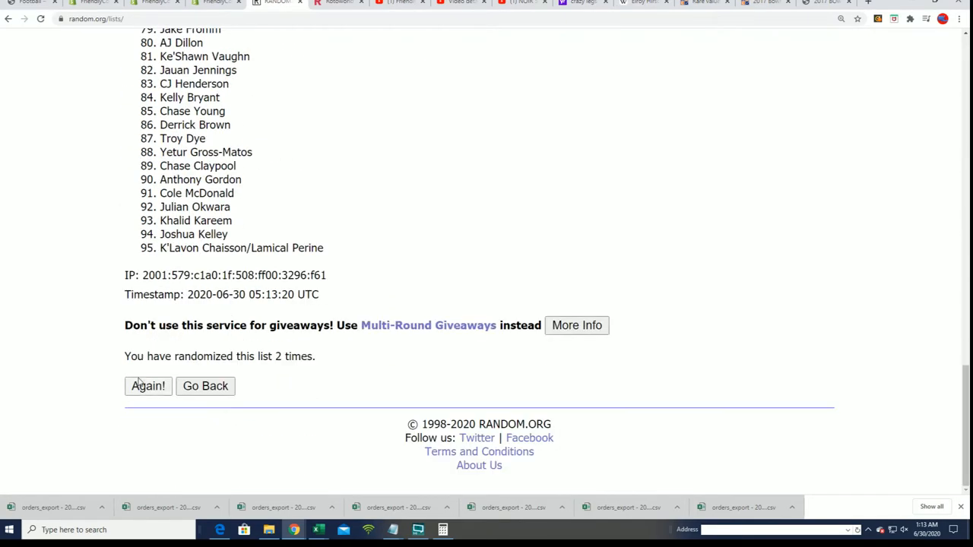
pyautogui.click(147, 386)
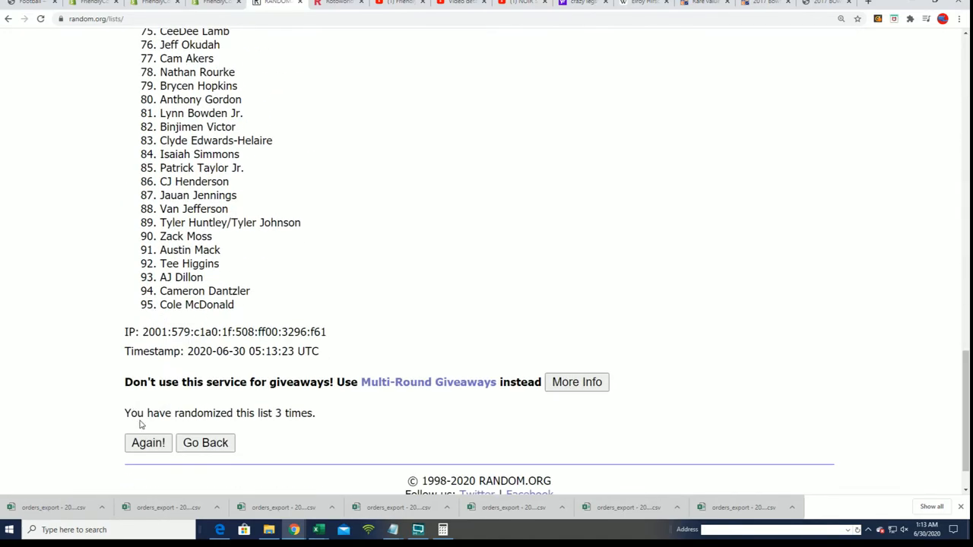
pyautogui.click(148, 443)
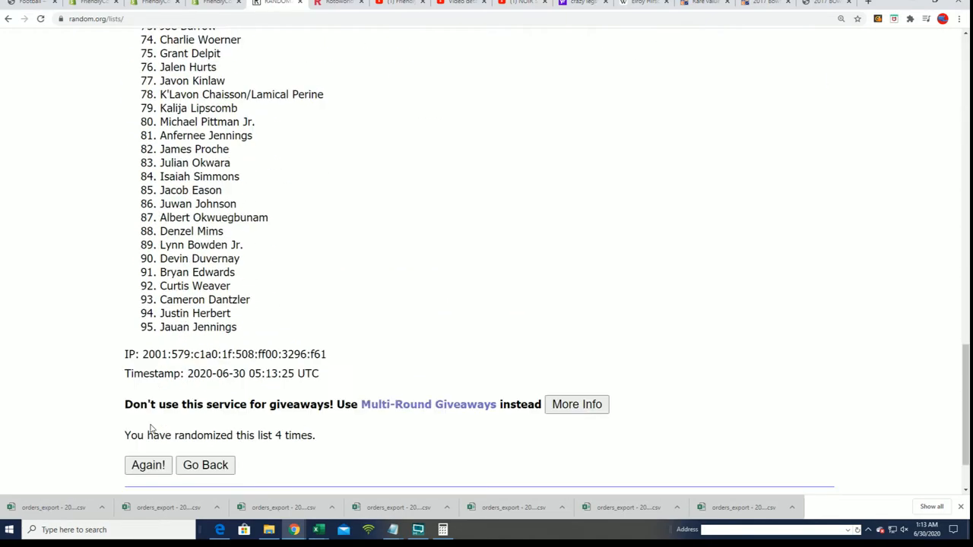
pyautogui.click(149, 465)
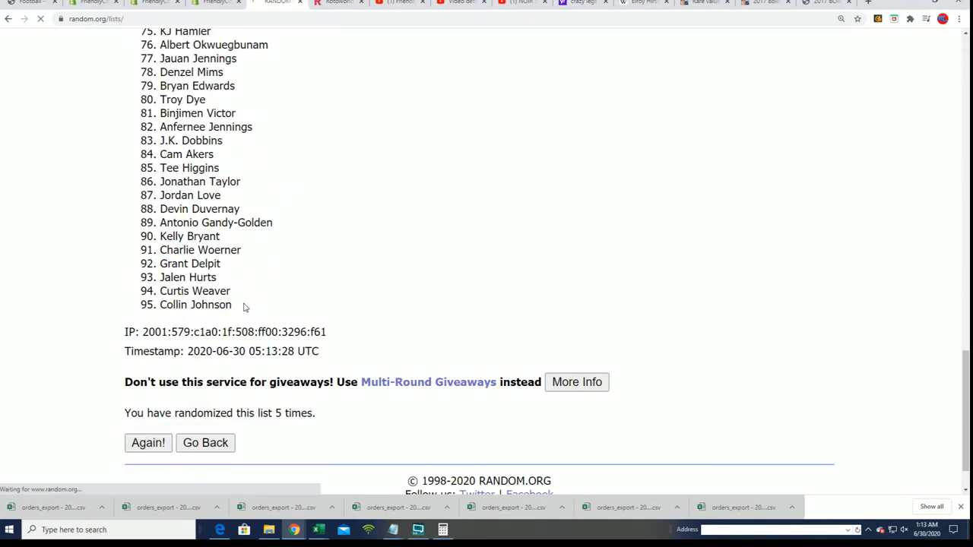
pyautogui.click(148, 443)
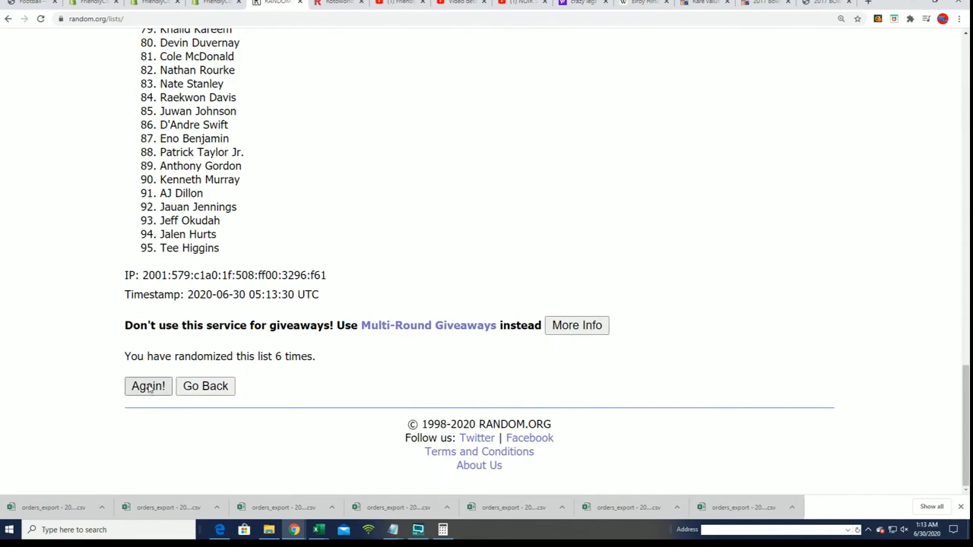
pyautogui.click(148, 386)
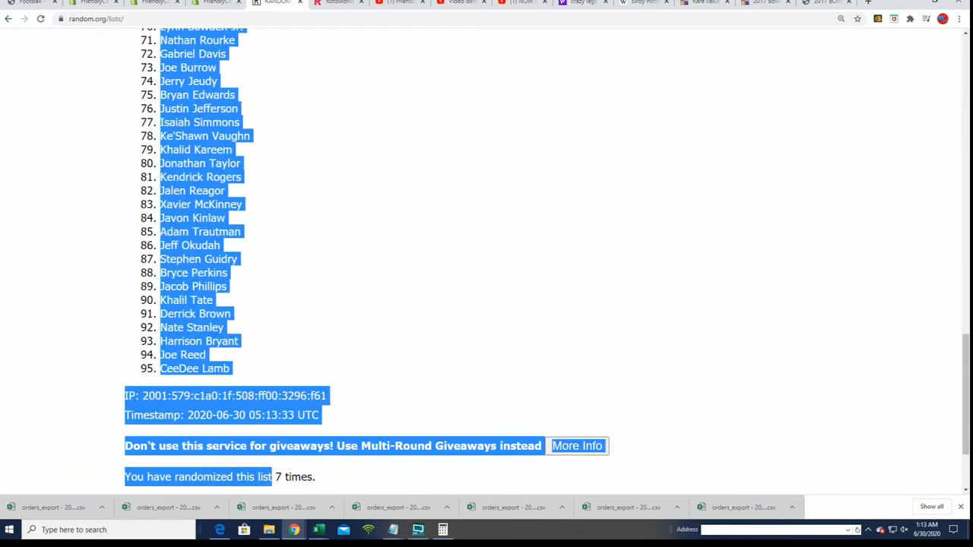
# - Copy the shuffled player list and paste it into cell B2 as plain text
pyautogui.rightClick(205, 193)
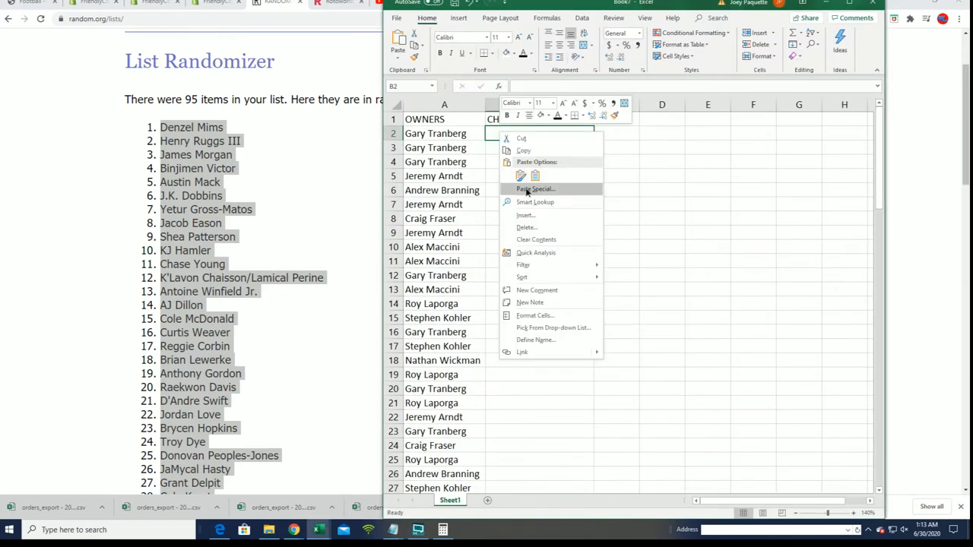
pyautogui.click(532, 189)
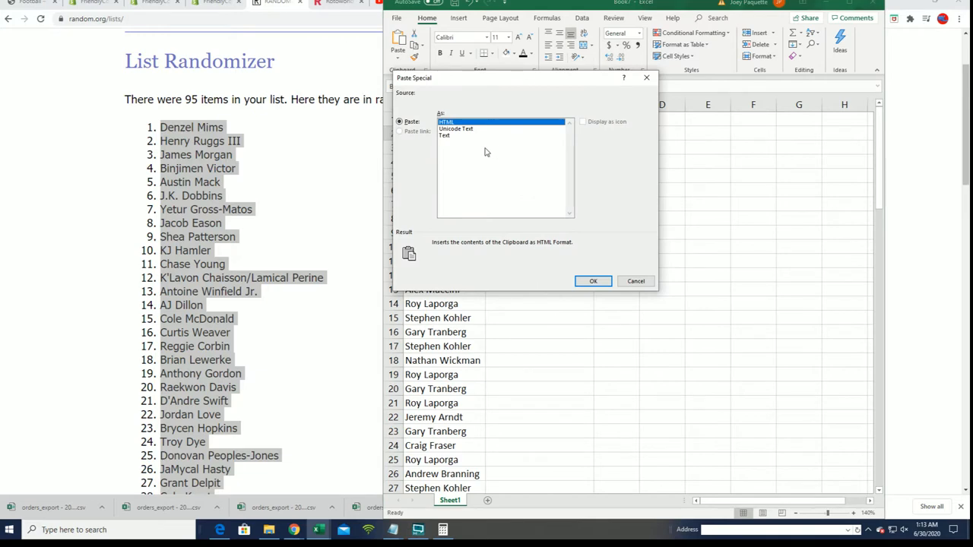
pyautogui.click(593, 282)
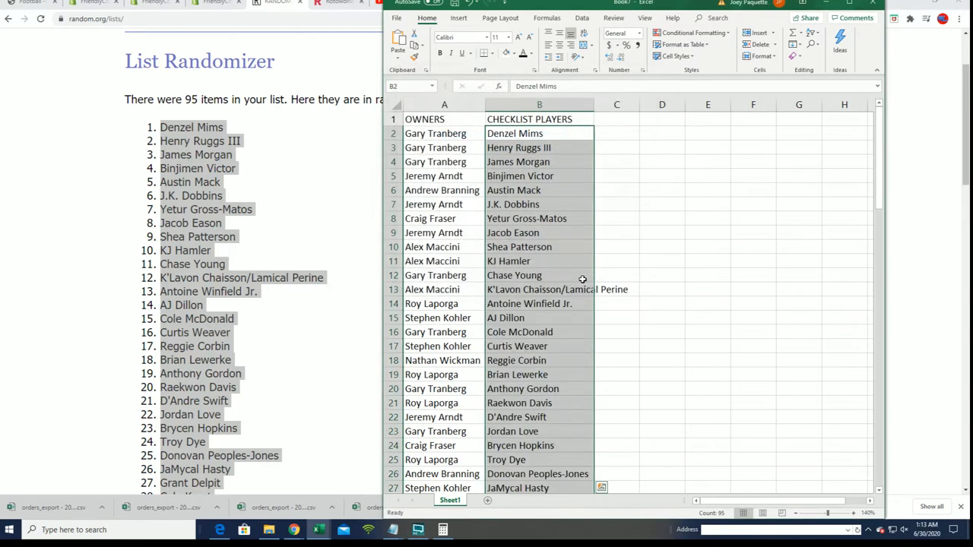
pyautogui.click(444, 147)
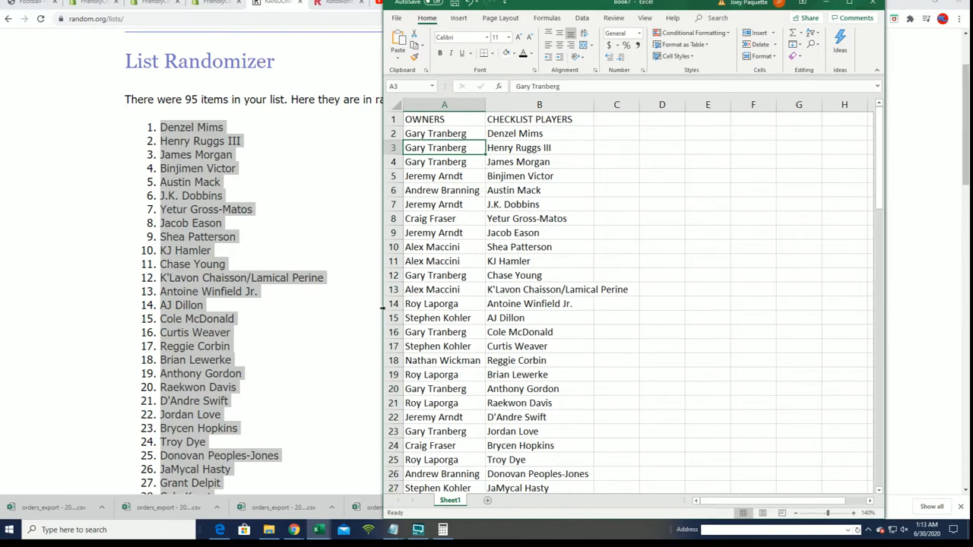
pyautogui.click(539, 276)
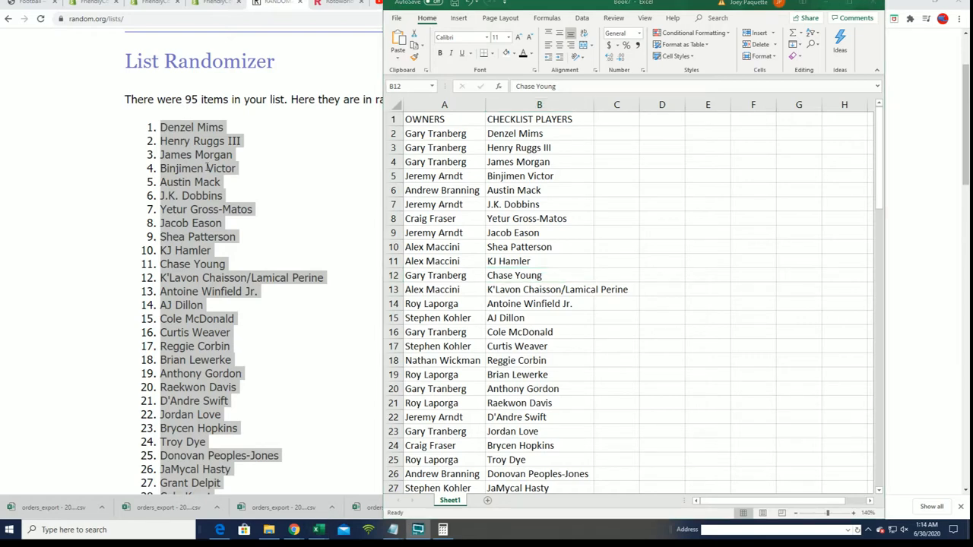
pyautogui.moveTo(563, 270)
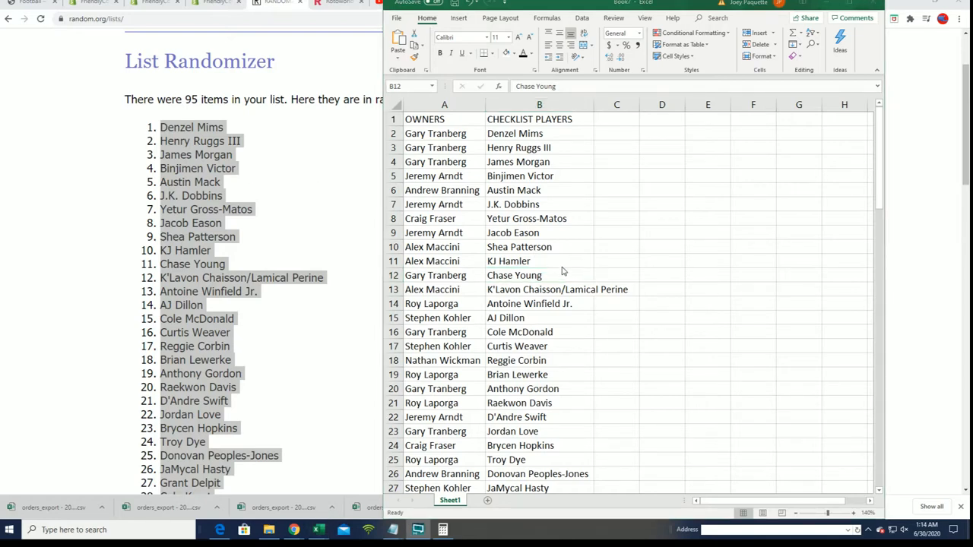
pyautogui.scroll(-3)
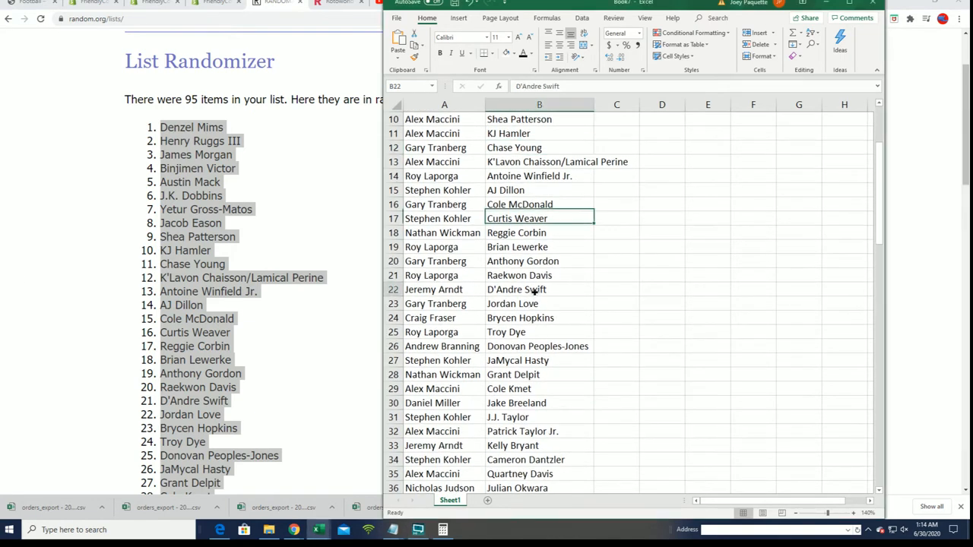
pyautogui.scroll(-3)
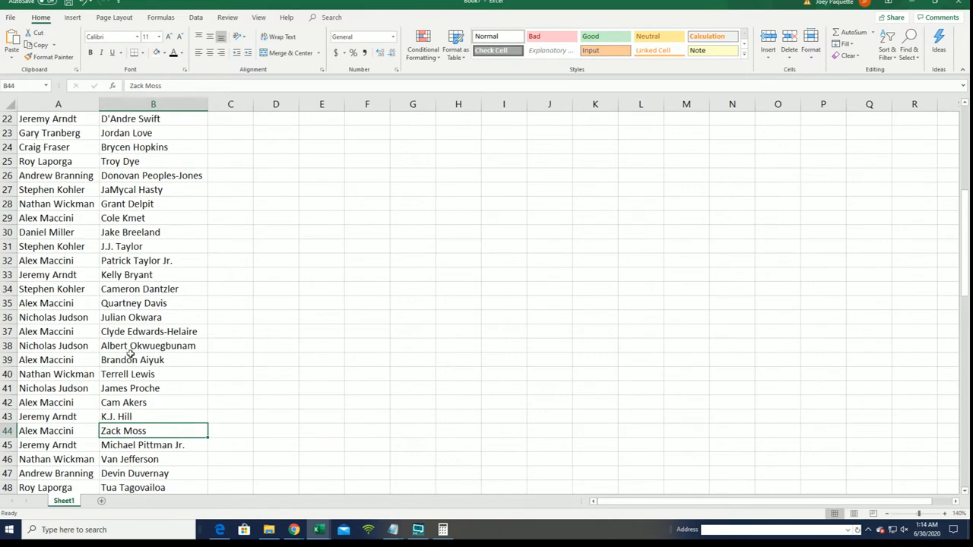
pyautogui.scroll(-3)
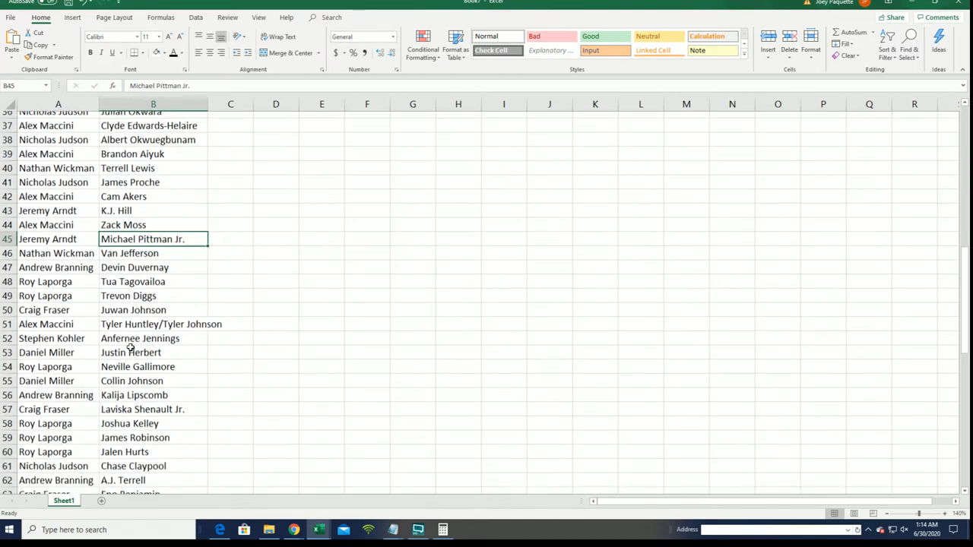
pyautogui.scroll(-3)
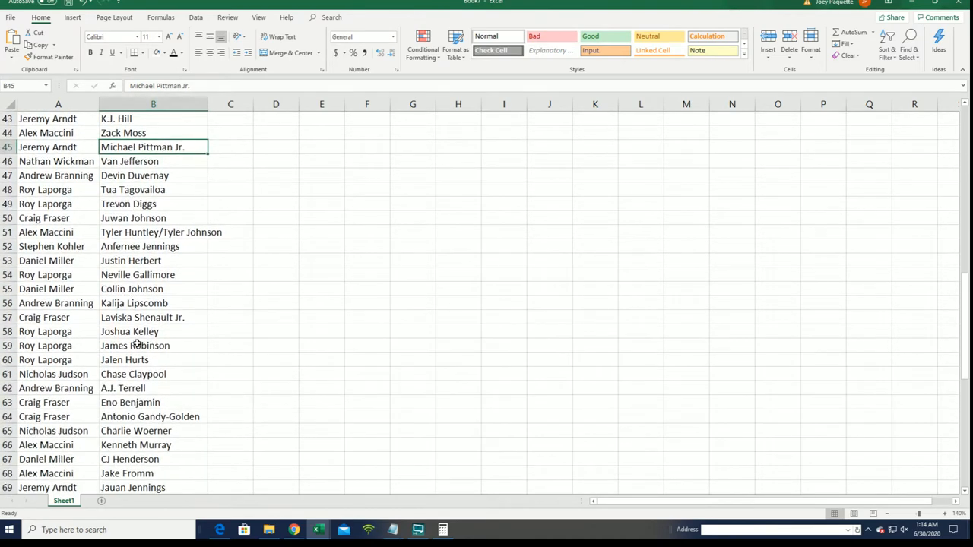
pyautogui.scroll(-3)
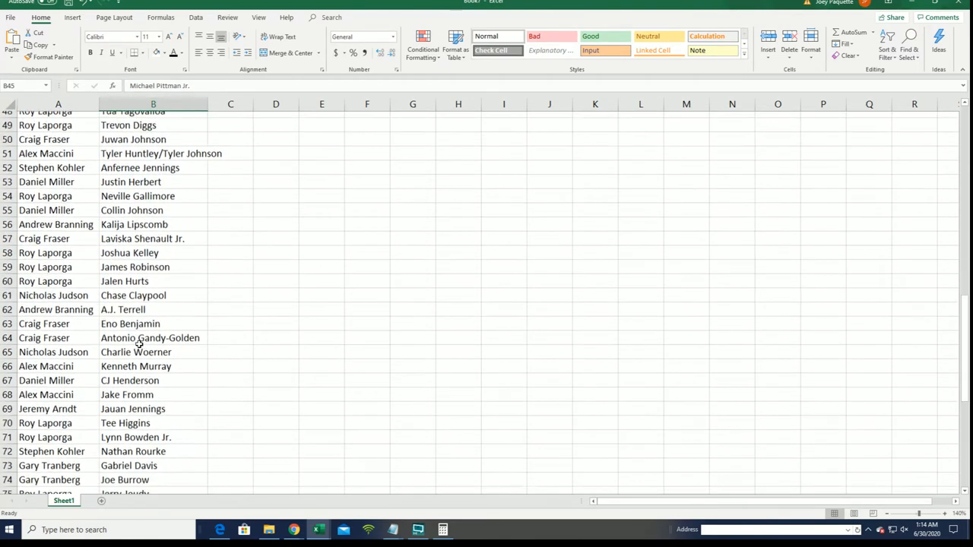
pyautogui.scroll(-3)
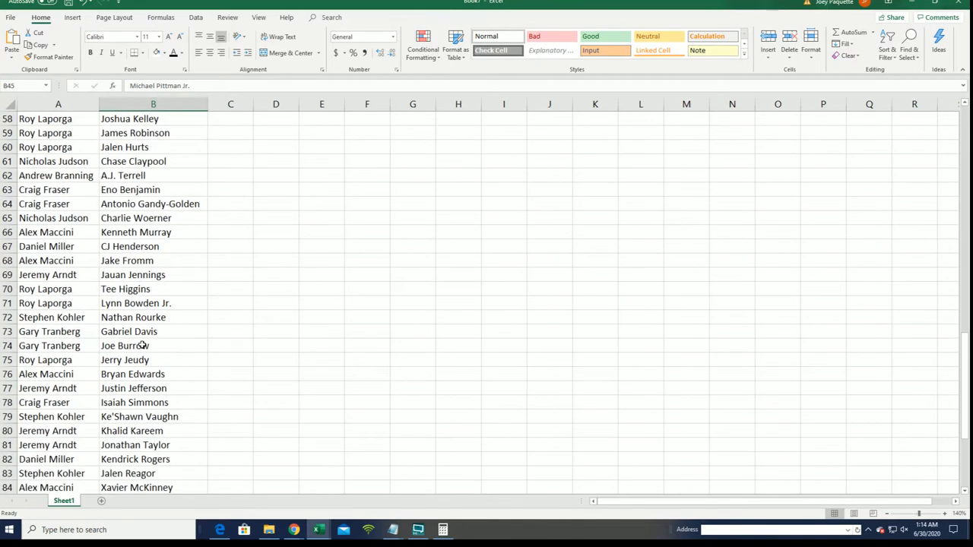
pyautogui.scroll(-3)
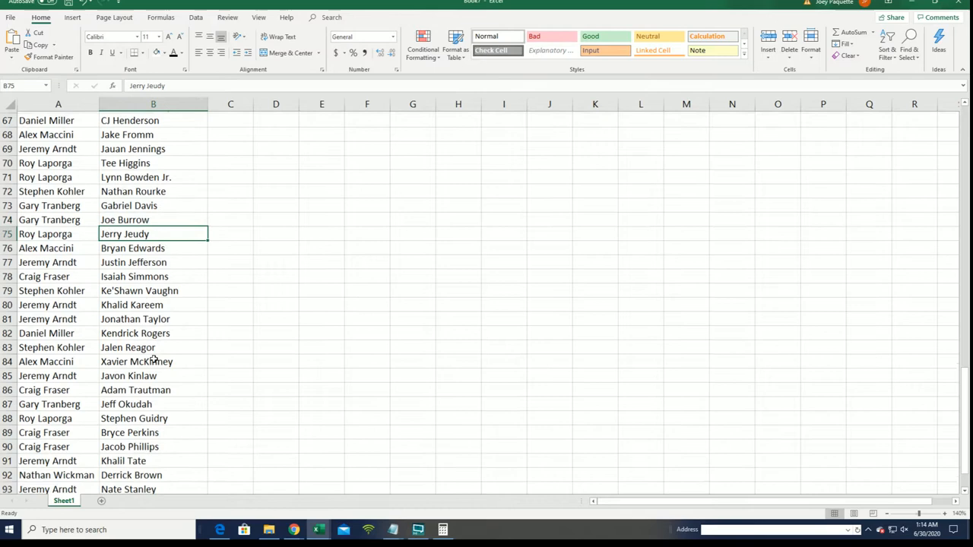
pyautogui.scroll(-3)
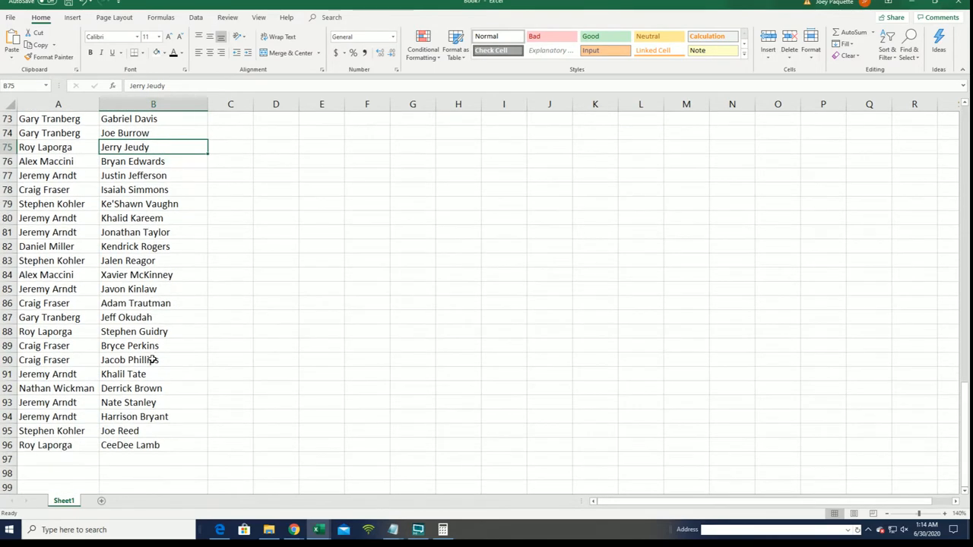
pyautogui.moveTo(200, 448)
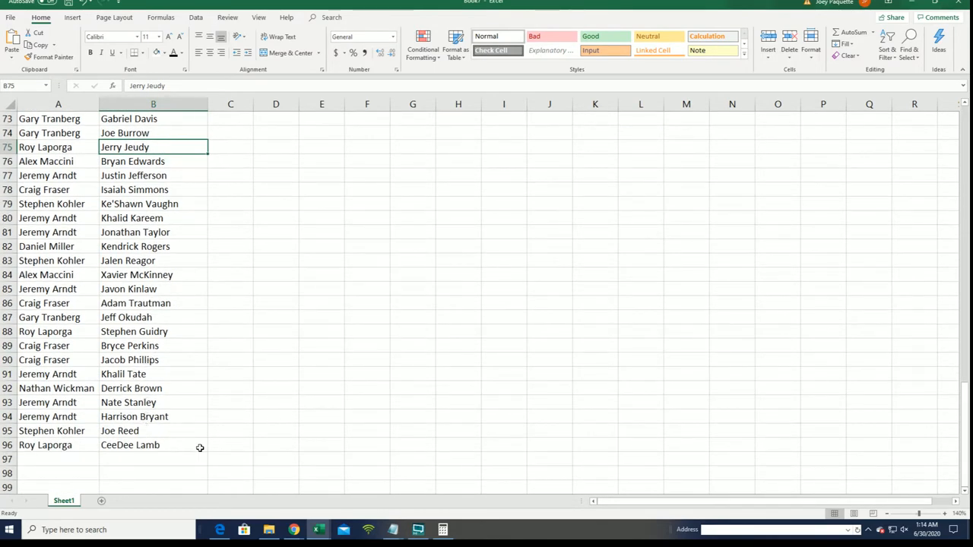
pyautogui.scroll(3)
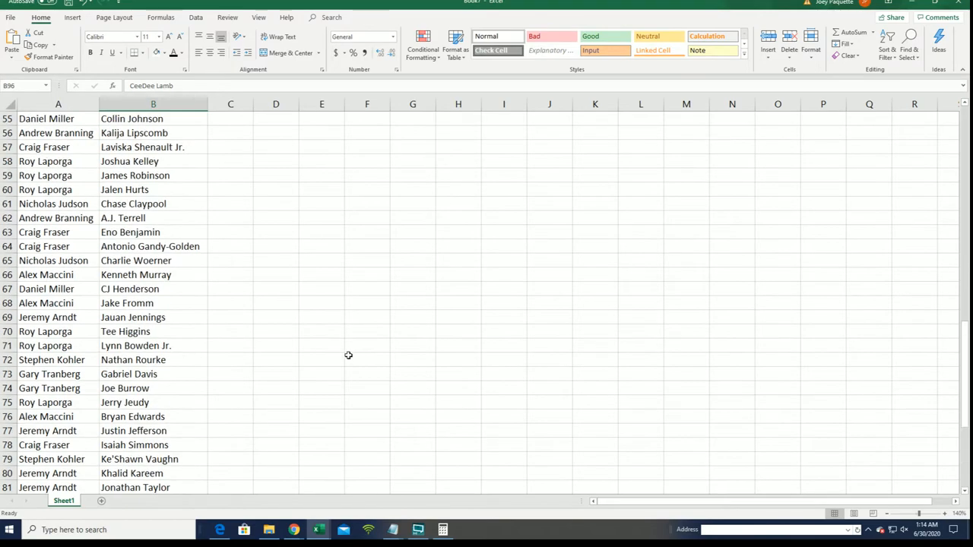